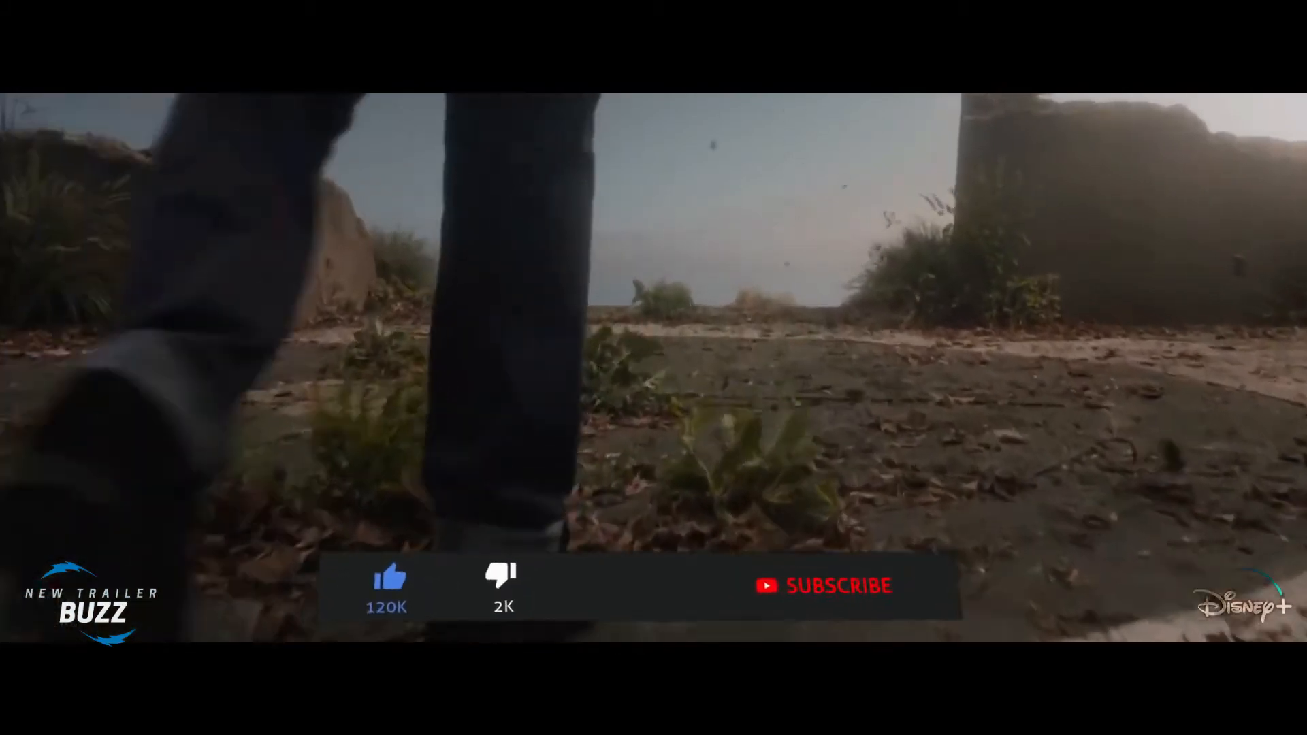
click(821, 586)
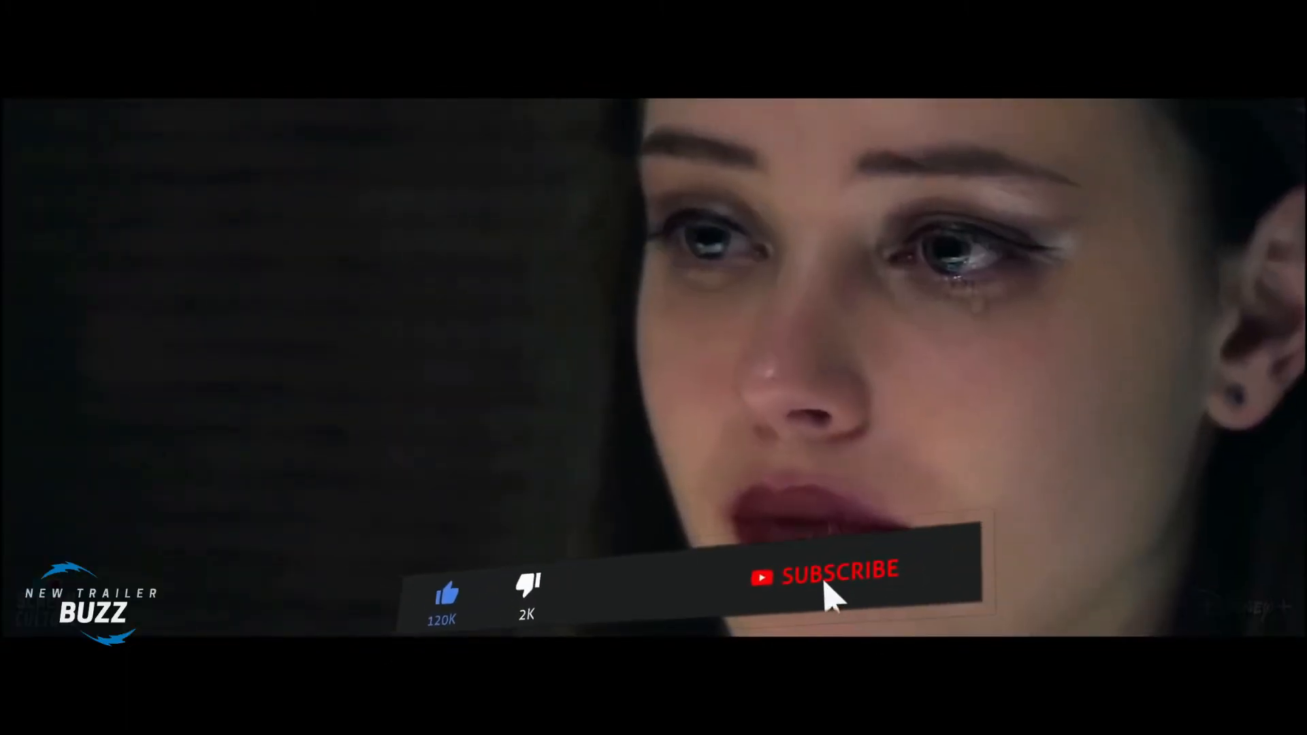
click(838, 578)
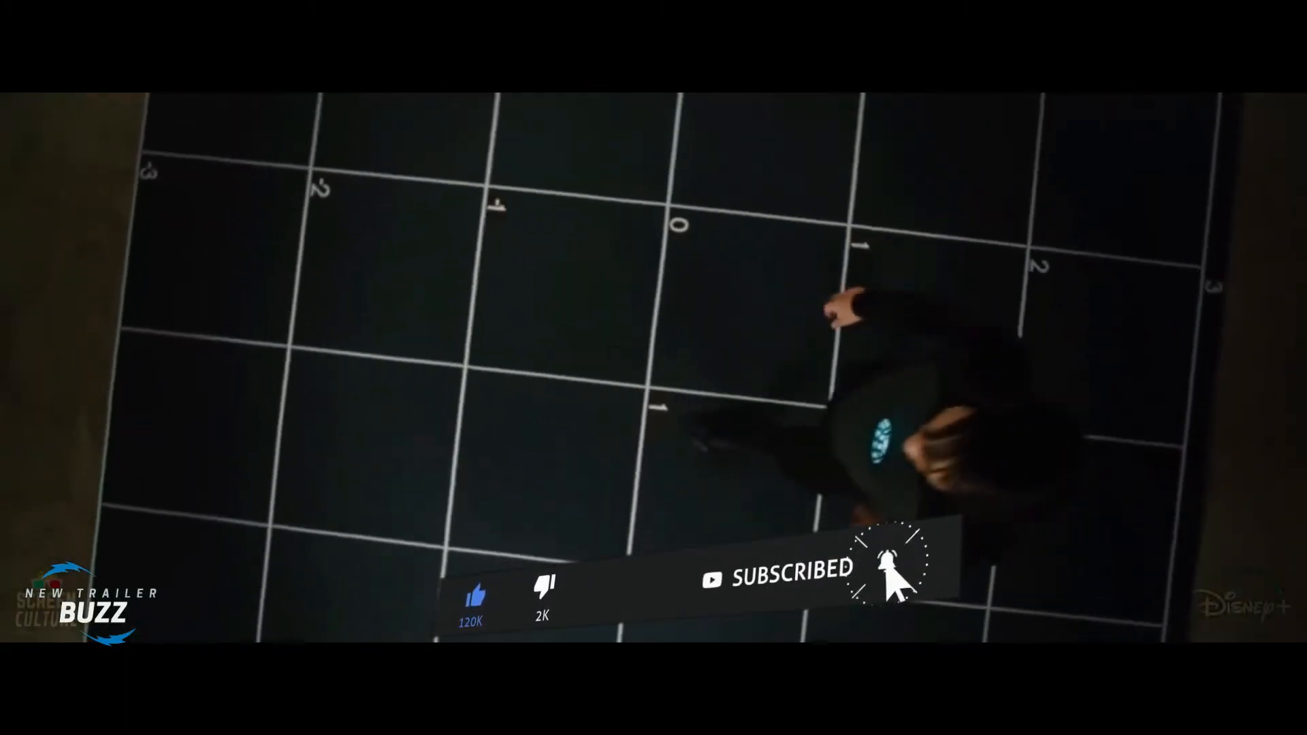